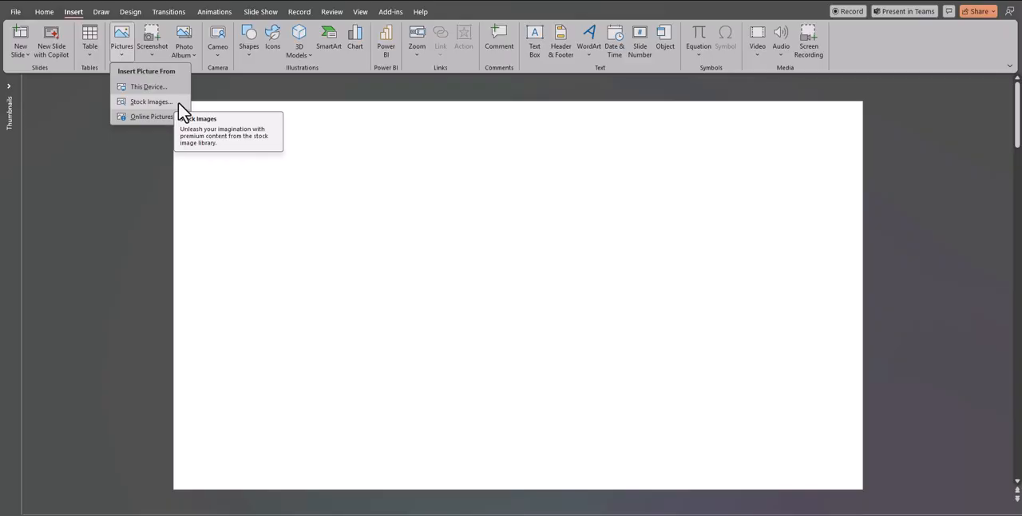
# Insert the aurora-over-mountains stock video found via the 'space' search onto the blank slide.
pyautogui.click(150, 103)
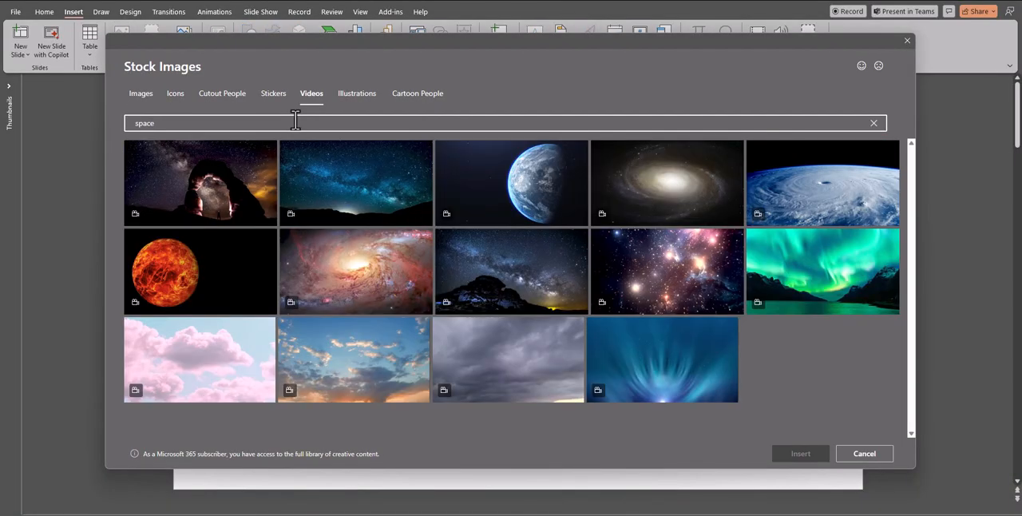
pyautogui.click(823, 272)
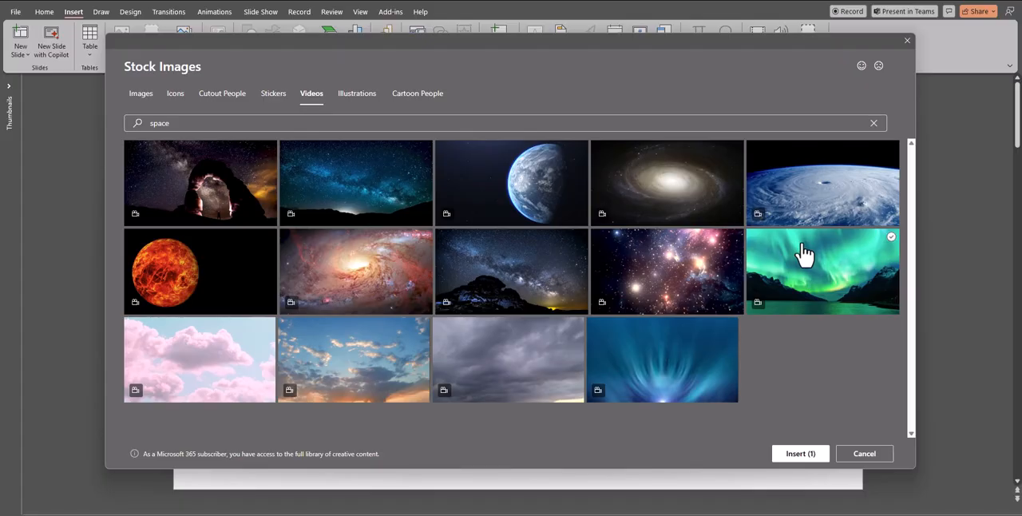
pyautogui.moveTo(815, 467)
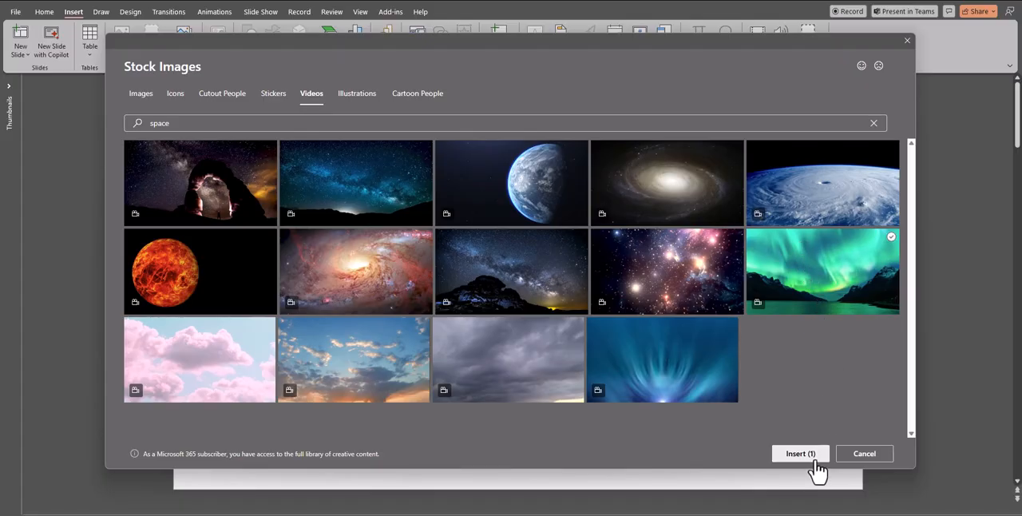
pyautogui.click(800, 454)
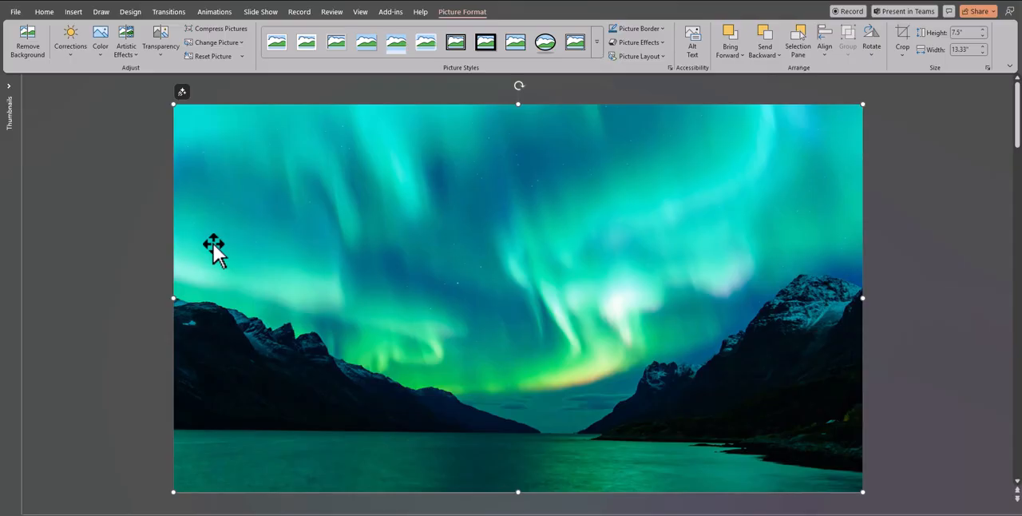
# Format the copied aurora picture with Sharpness -100% under Picture Corrections for a heavy blur.
pyautogui.rightClick(214, 246)
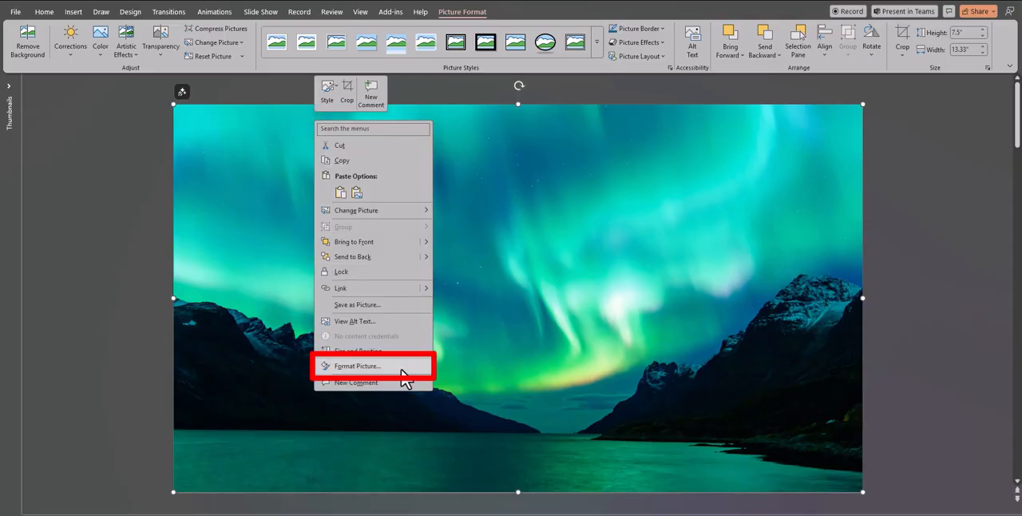
pyautogui.click(357, 365)
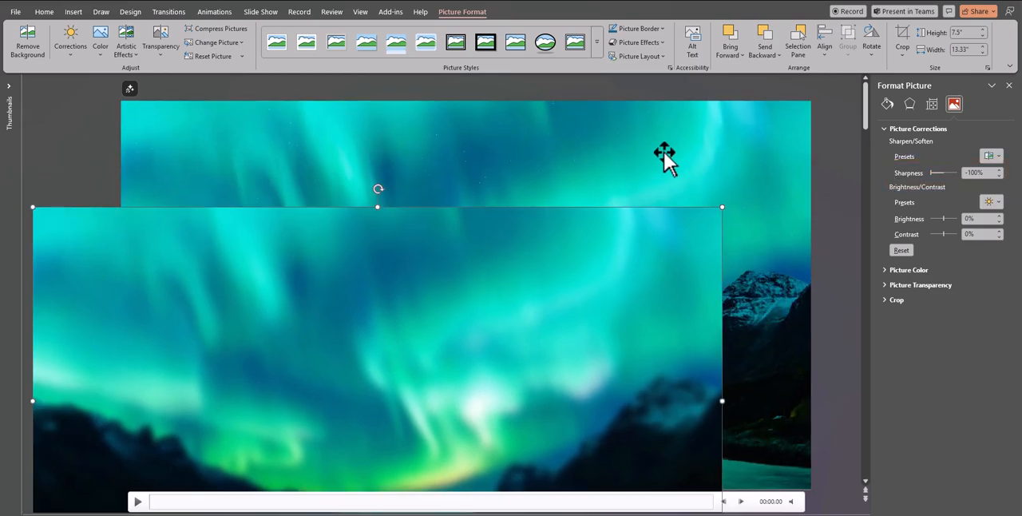
pyautogui.rightClick(668, 151)
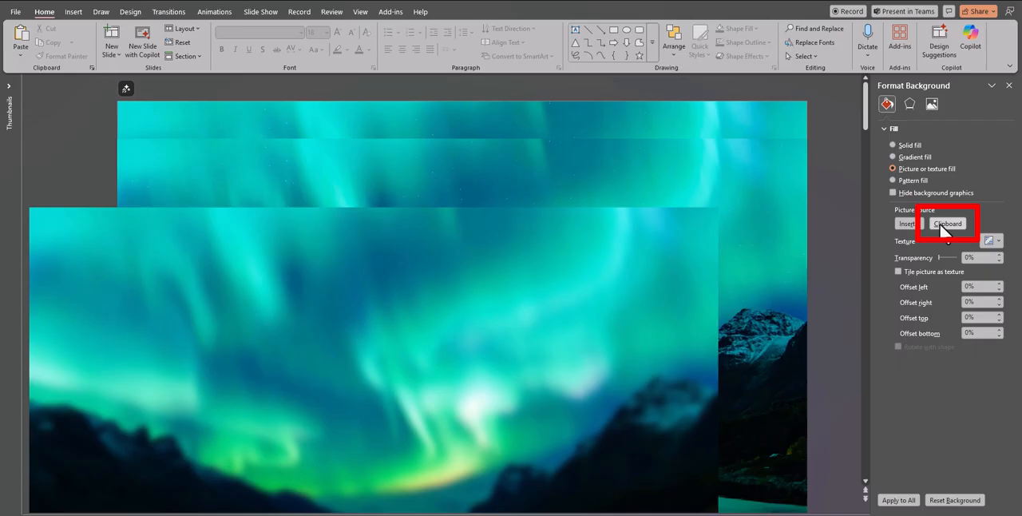
# Set the slide background to a Picture fill taken from the copied blurred aurora image.
pyautogui.click(948, 223)
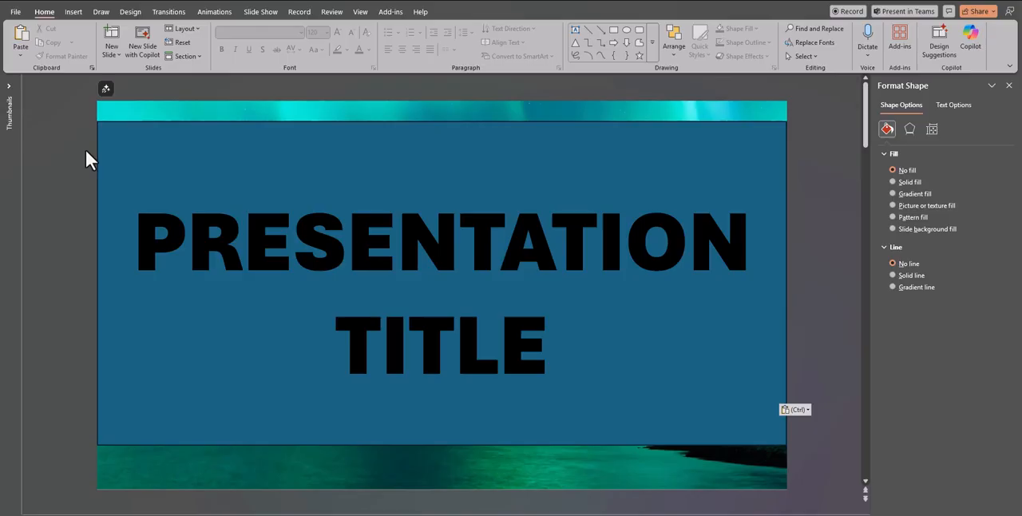
# Intersect the selected rectangle and title text via Merge Shapes so only the letter shapes remain.
pyautogui.click(440, 279)
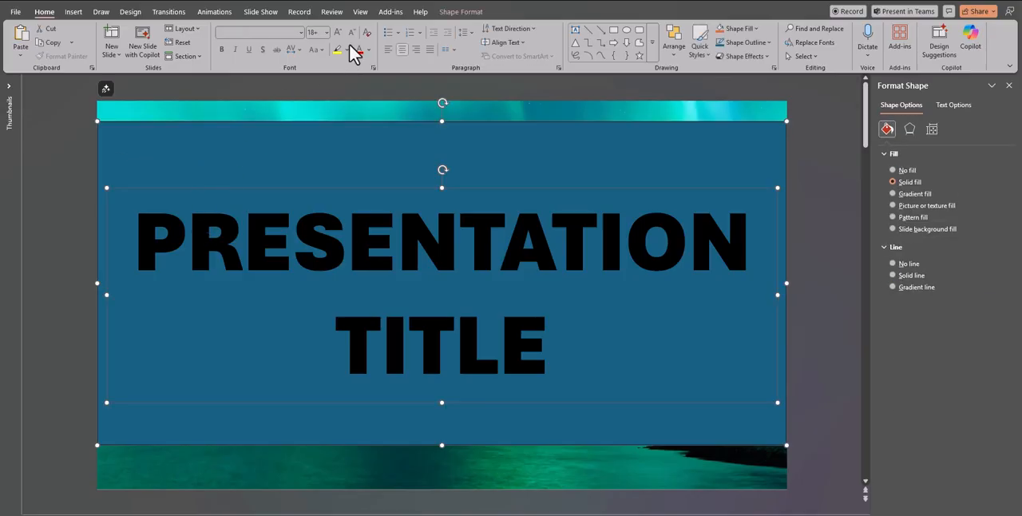
pyautogui.click(138, 56)
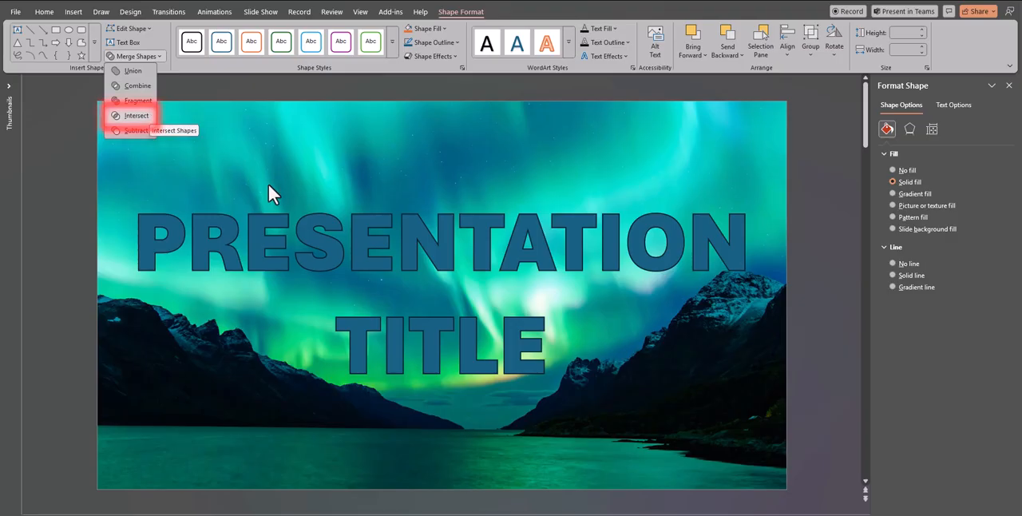
# Duplicate the lettering with Ctrl+D, set its shadow Blur to 4 pt and give it Slide background fill.
pyautogui.press('ctrl+d')
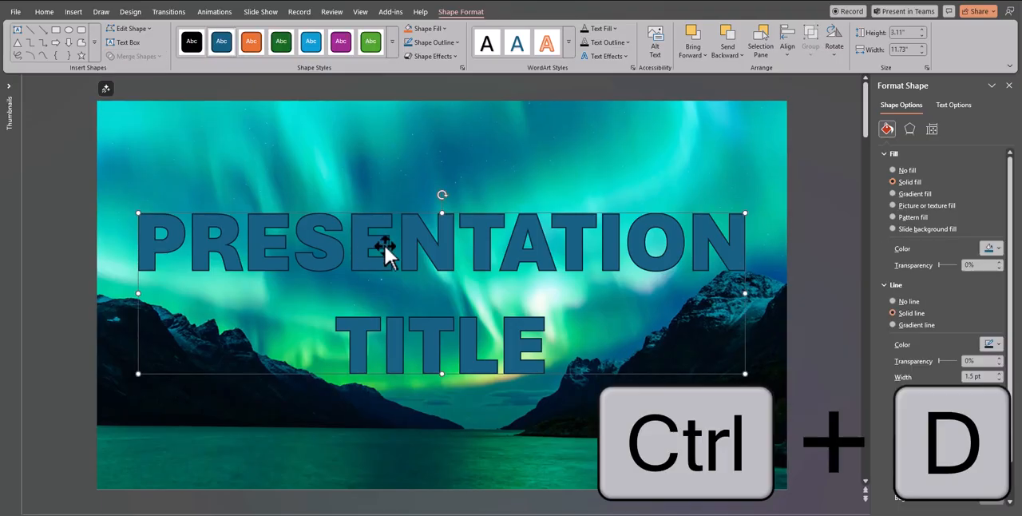
pyautogui.press('ctrl+d')
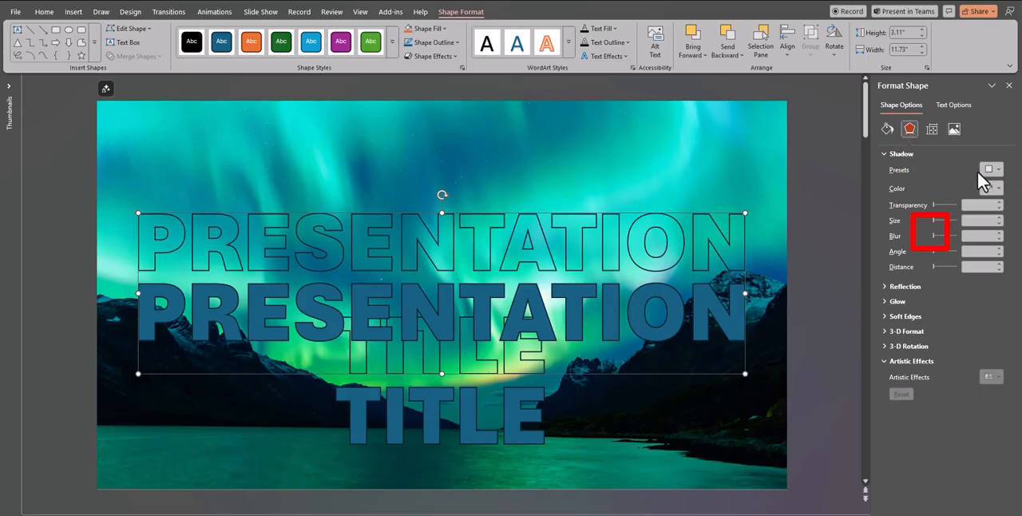
pyautogui.click(993, 170)
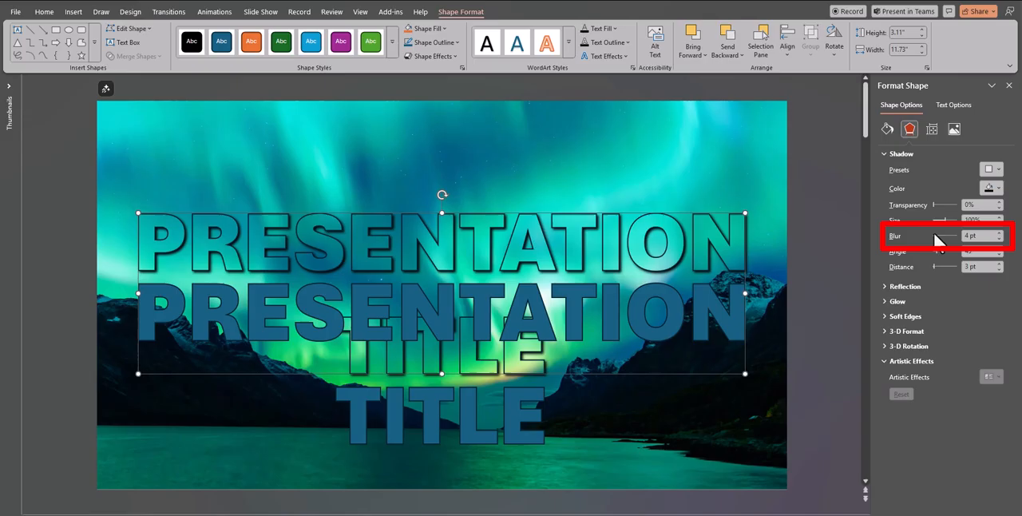
pyautogui.click(886, 128)
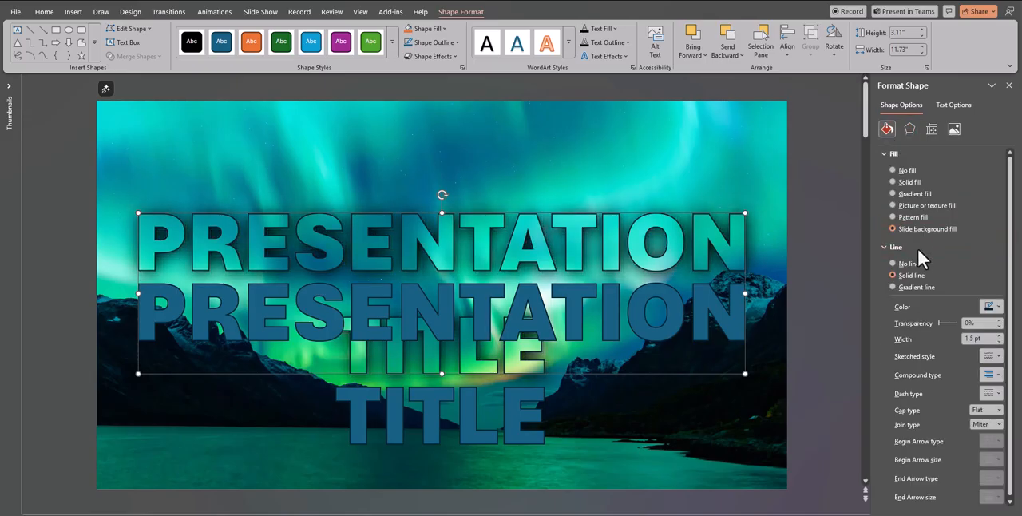
# Give the top copy white fill at 78% transparency and outline at 46%, then deselect to view the result.
pyautogui.click(909, 263)
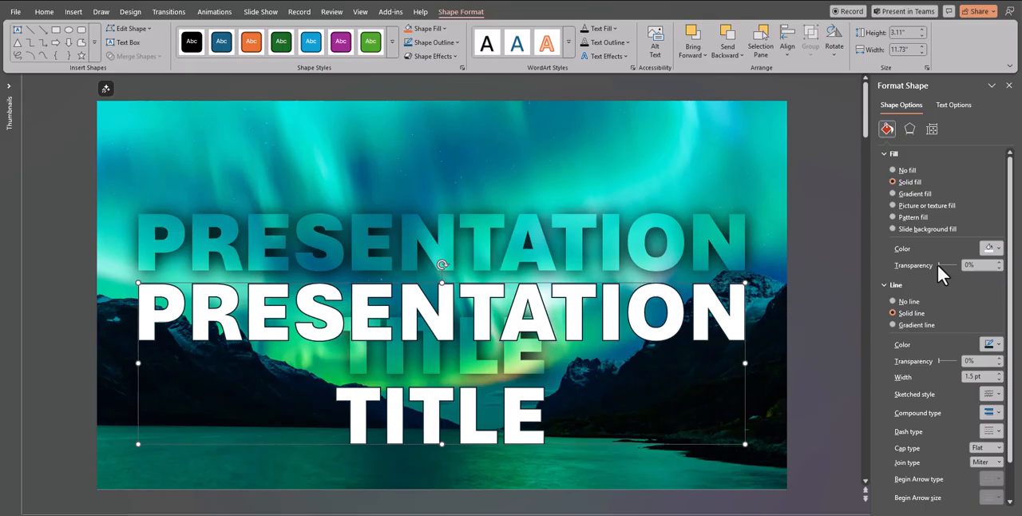
pyautogui.moveTo(945, 265); pyautogui.dragTo(966, 265)
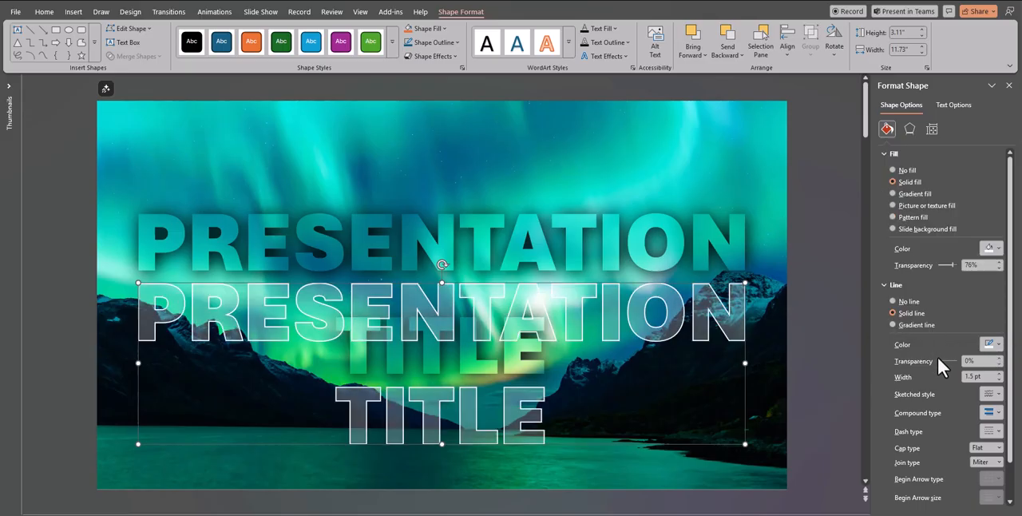
pyautogui.moveTo(945, 361); pyautogui.dragTo(955, 361)
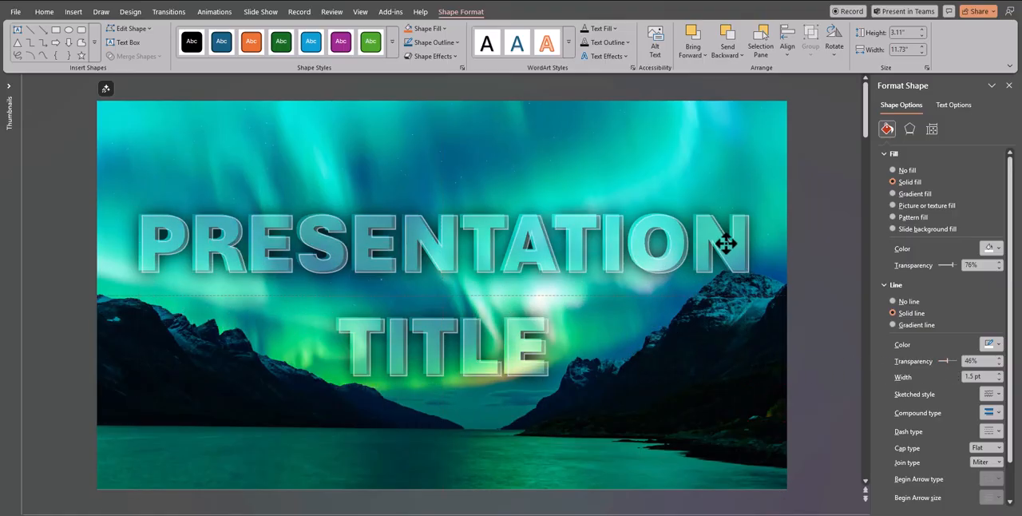
pyautogui.click(45, 11)
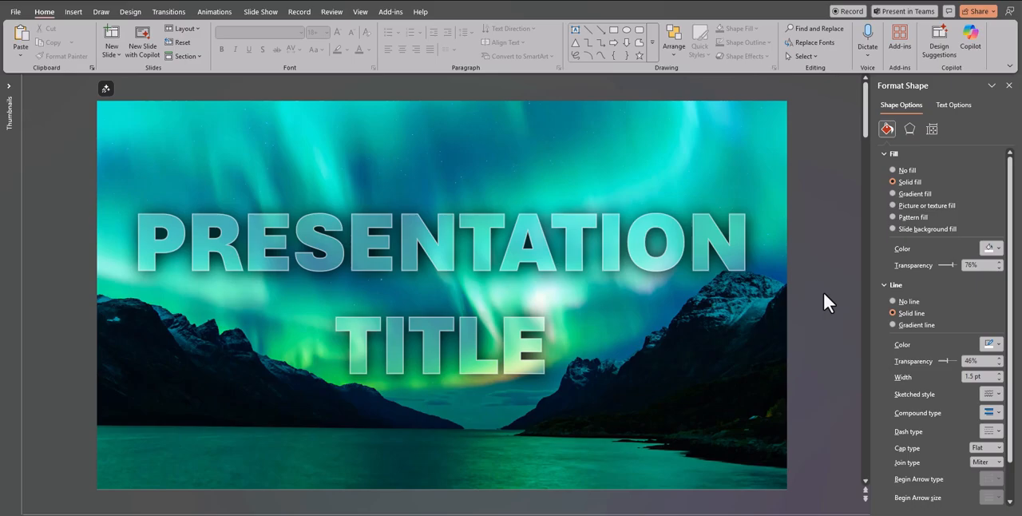